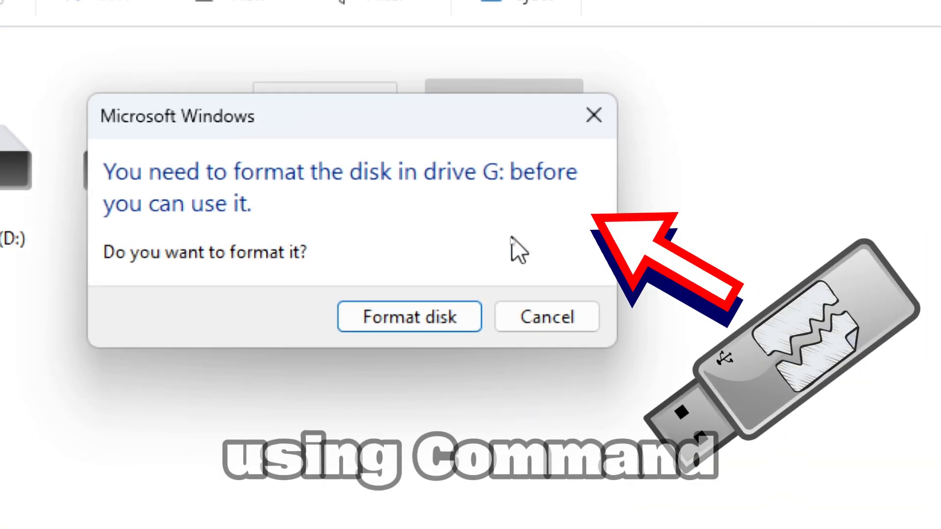
- Cancel the prompt demanding that the disk in drive G: be formatted
click(546, 316)
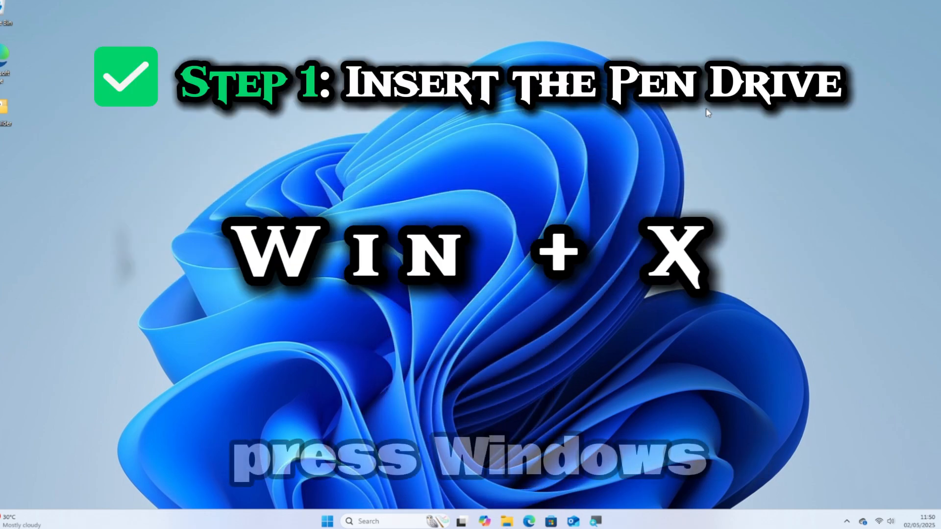
- Launch an administrator terminal from the Win+X power-user menu
key(Win+x)
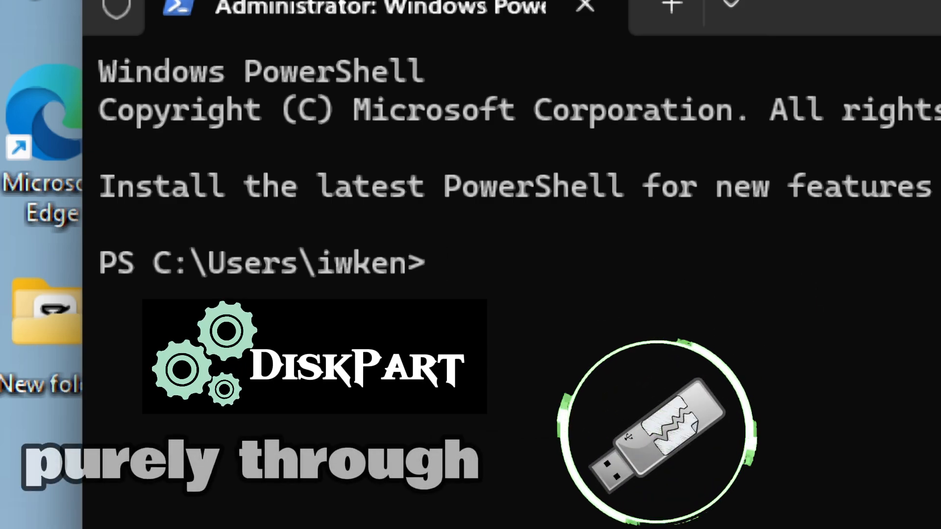
- Run diskpart from the elevated PowerShell prompt
text(Di)
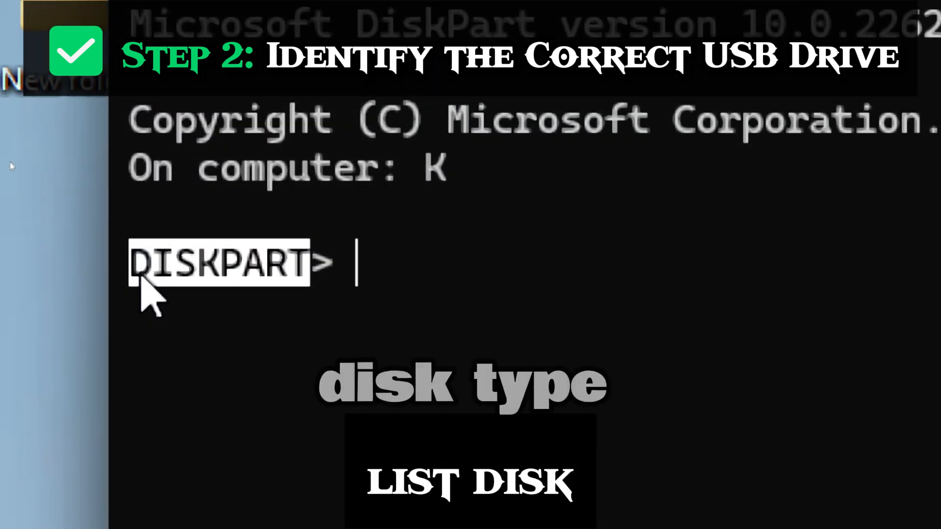
- Run 'list disk' to show the three online disks, including the 15 GB USB drive
text(list D)
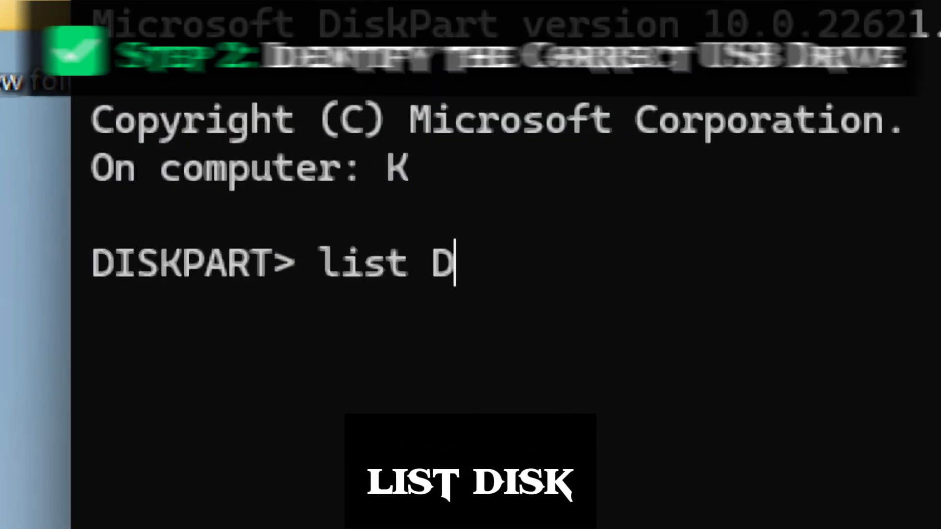
text(isk)
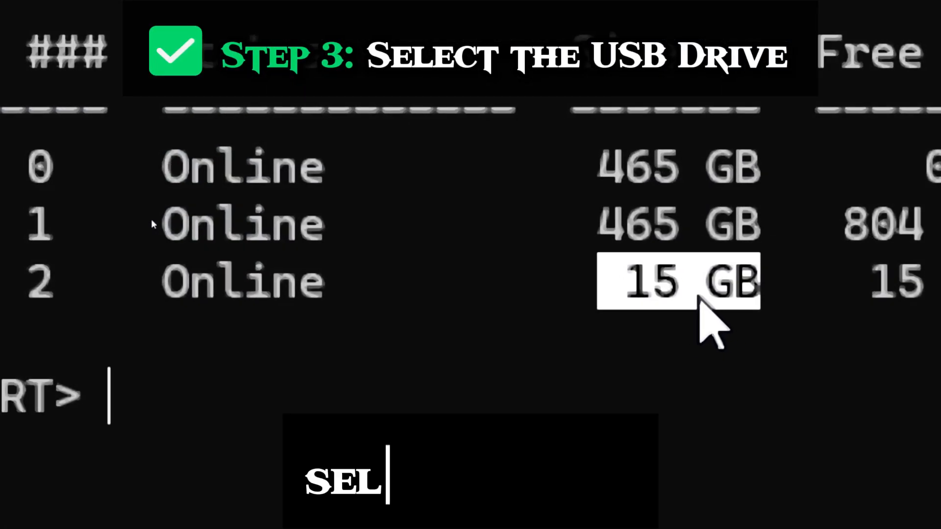
- Select disk 2, the 15 GB USB drive, as DiskPart's working disk
text(Select Disk 2)
text(attri)
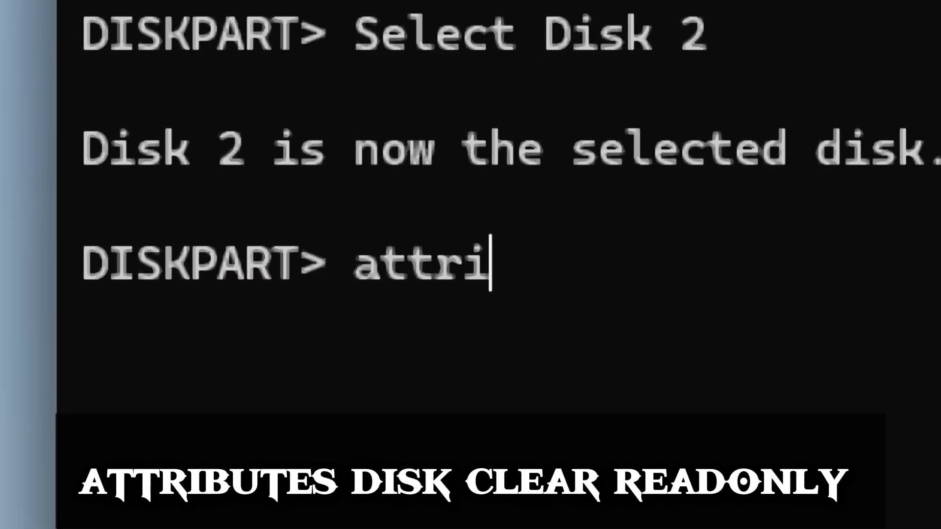
- Clear the read-only attribute on the USB disk with 'attributes disk clear readonly'
text(butes disk clear readonly)
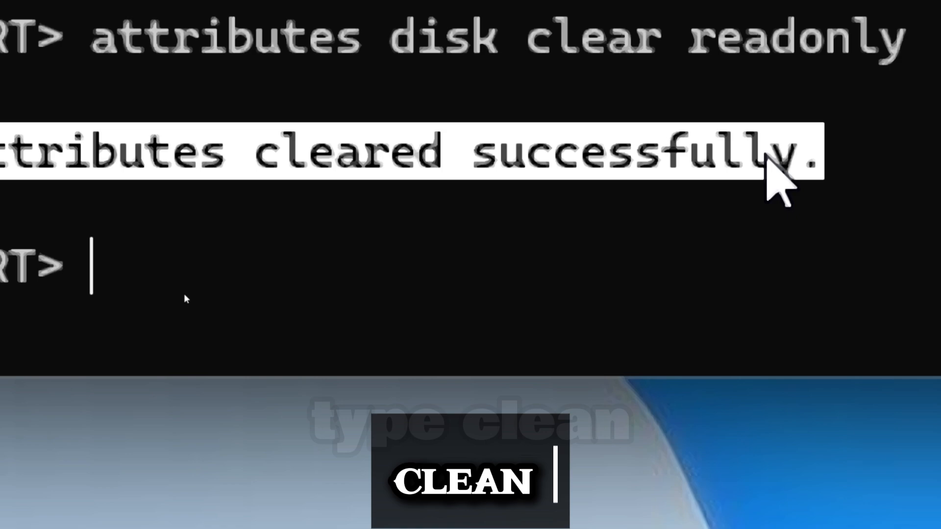
- Run 'clean' to wipe all partitions and data from the USB disk
text(clean)
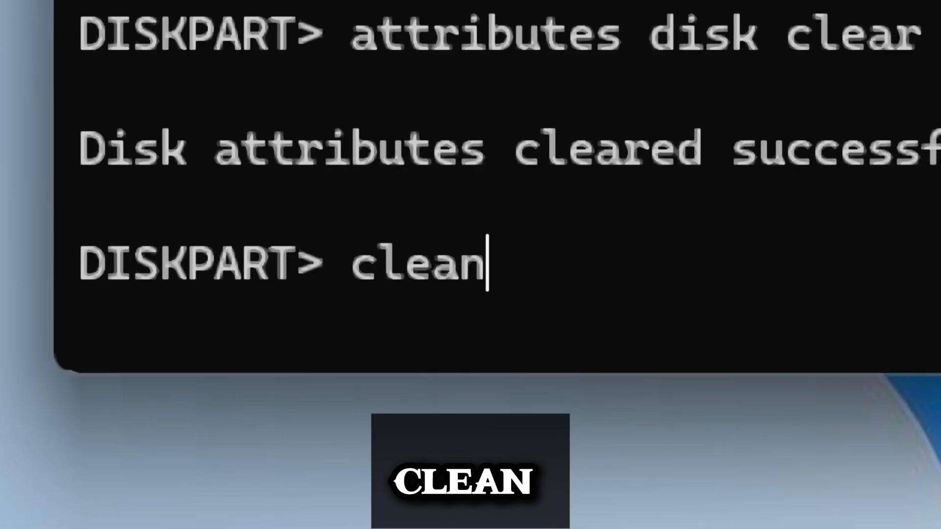
key(Enter)
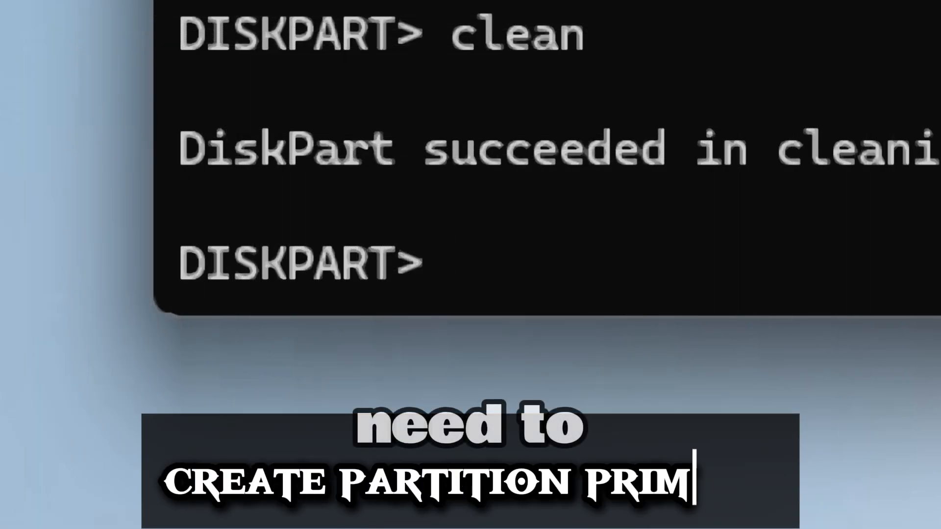
- Create a primary partition on the wiped USB disk with 'create partition primary'
text(cr)
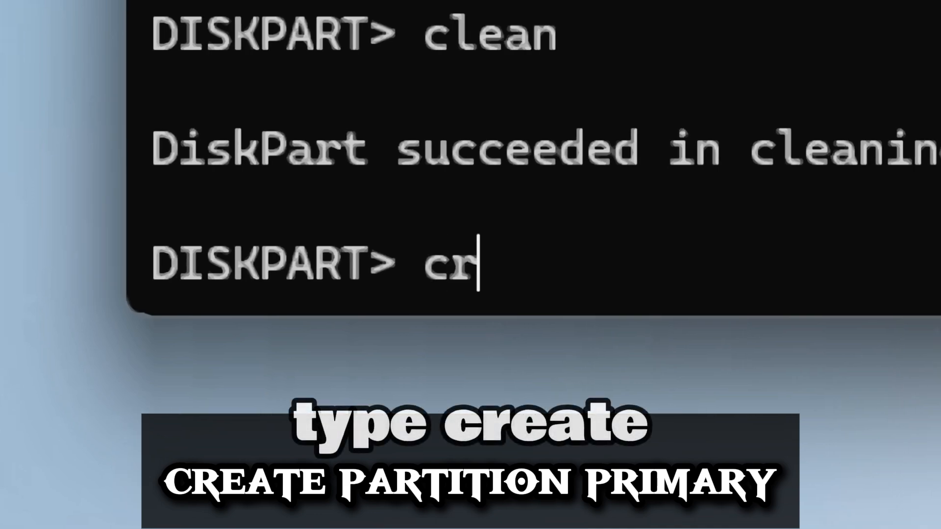
text(eate pa)
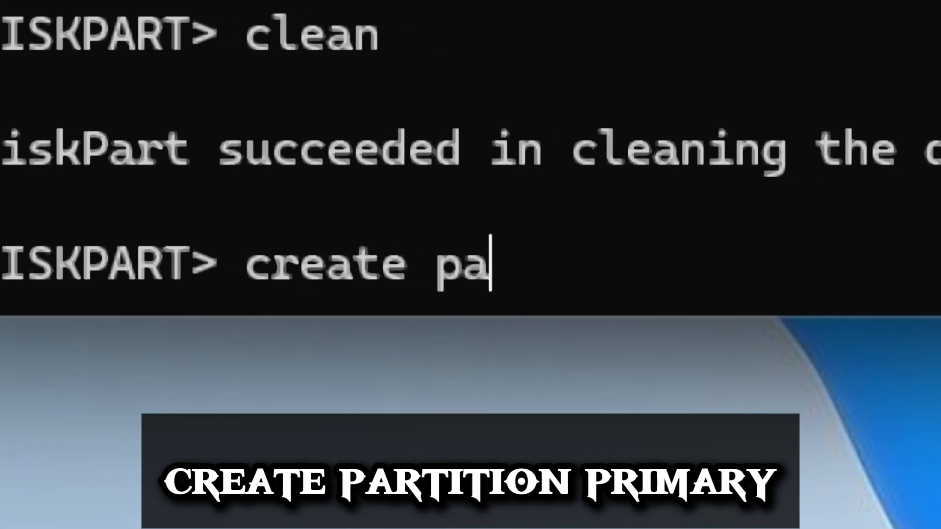
text(rtition prima)
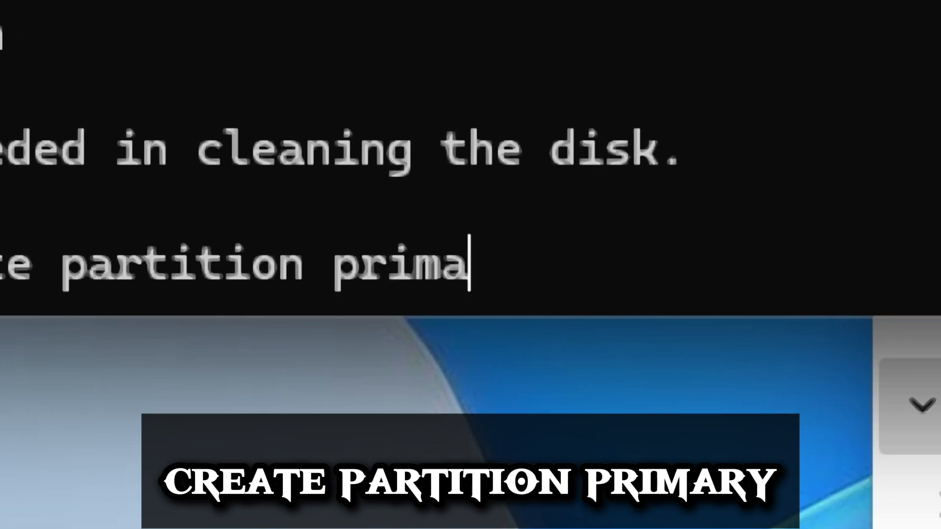
text(ry)
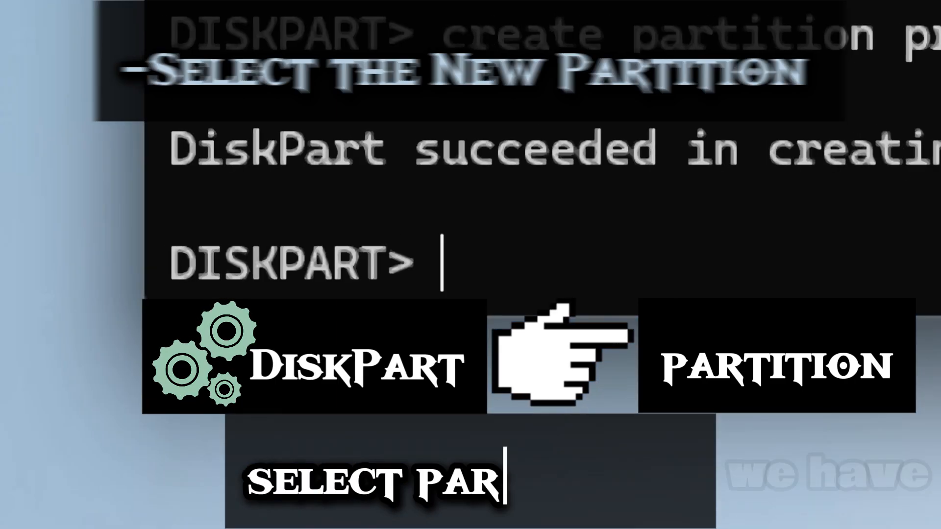
- Select partition 1 on the USB drive as DiskPart's working partition
text(select partition 1)
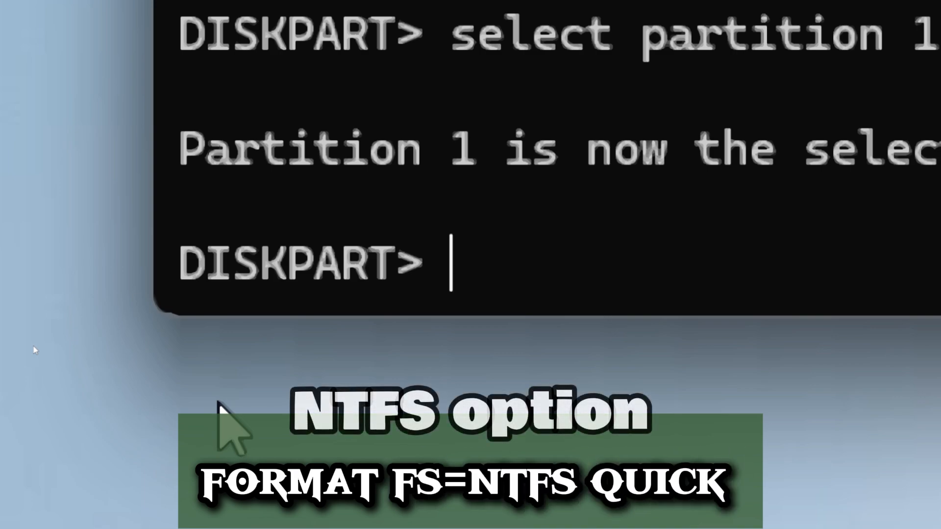
- Quick-format the partition as NTFS with 'format fs=ntfs quick'
text(format)
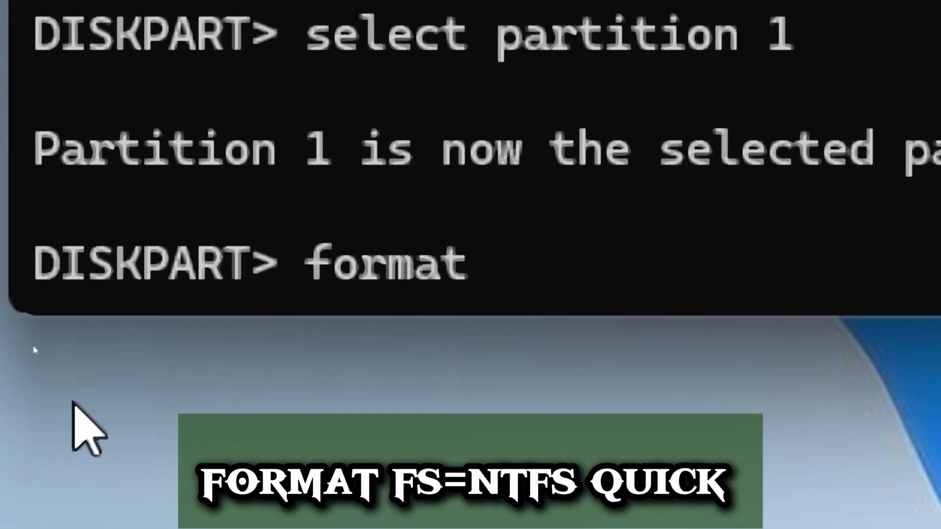
text(fs=n)
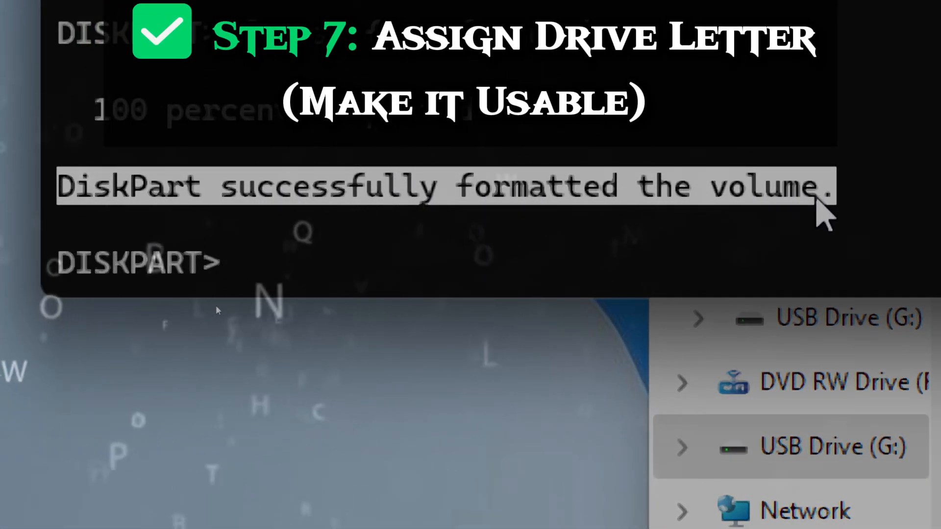
- Assign a drive letter to the USB volume, then exit DiskPart
text(a)
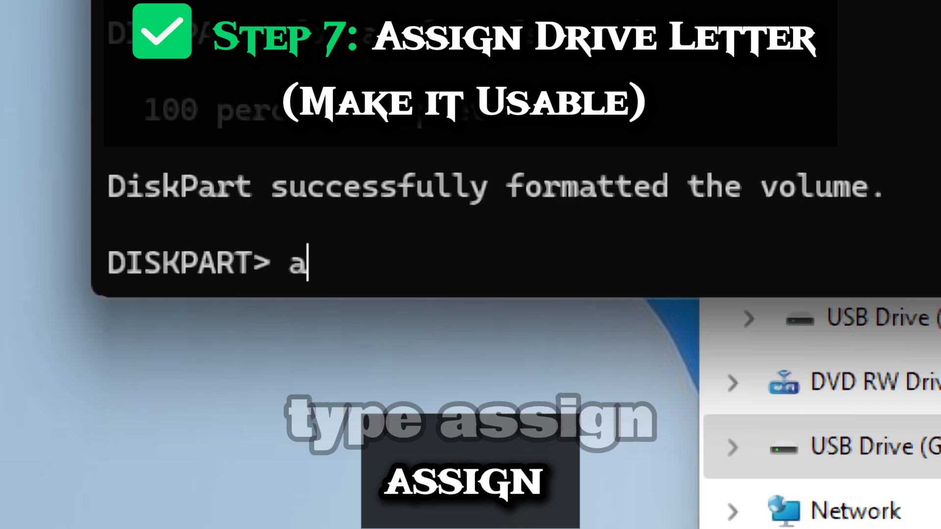
text(ssign)
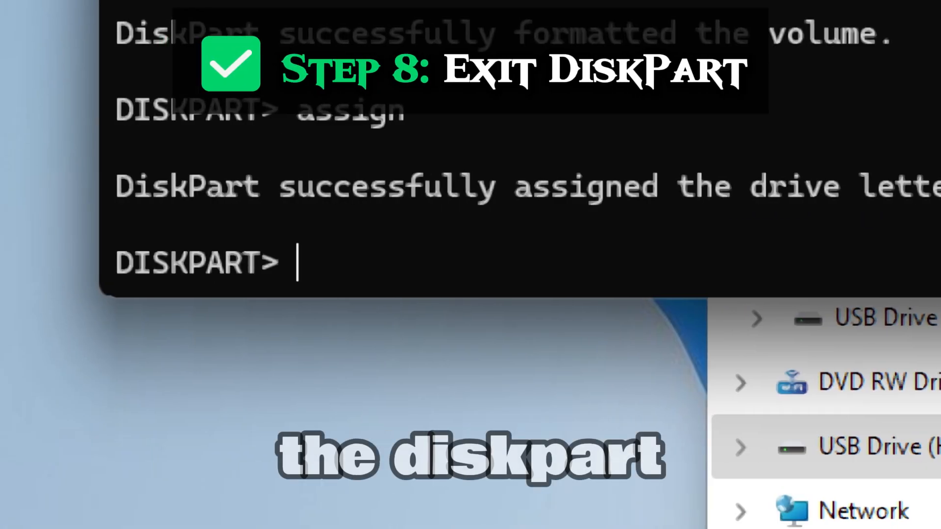
text(exit)
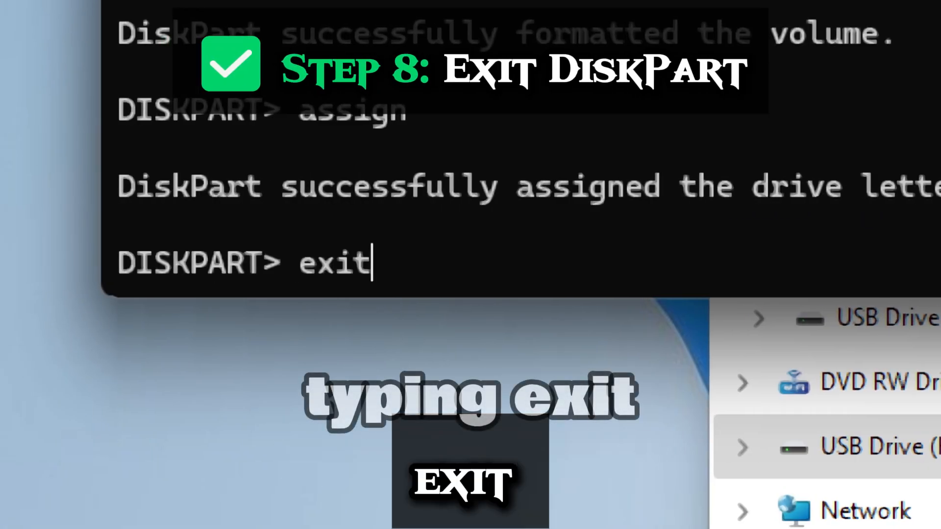